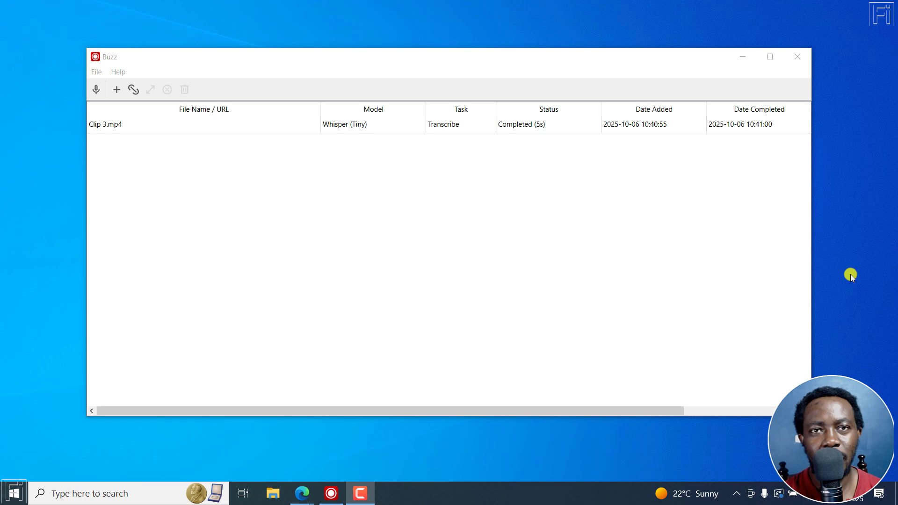
mouse_move(582, 304)
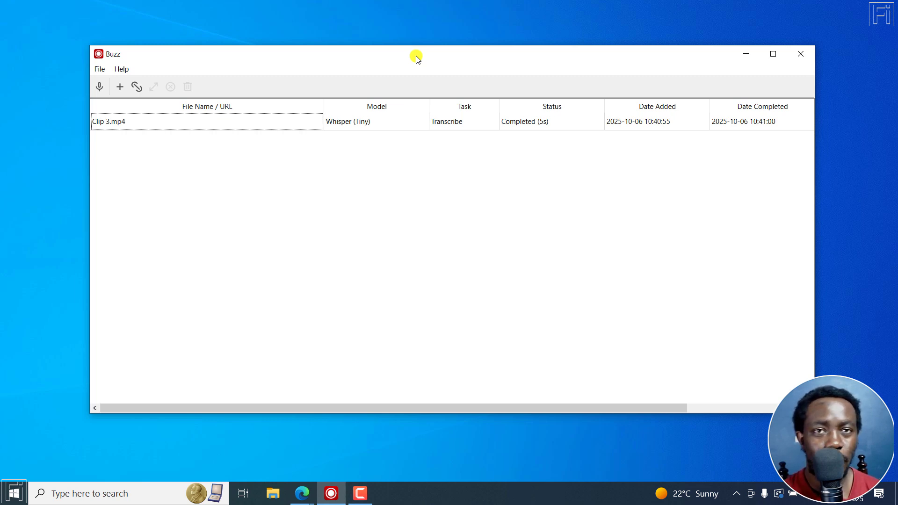
Step: Bring up Buzz Preferences from the Help menu on the general settings page
click(120, 69)
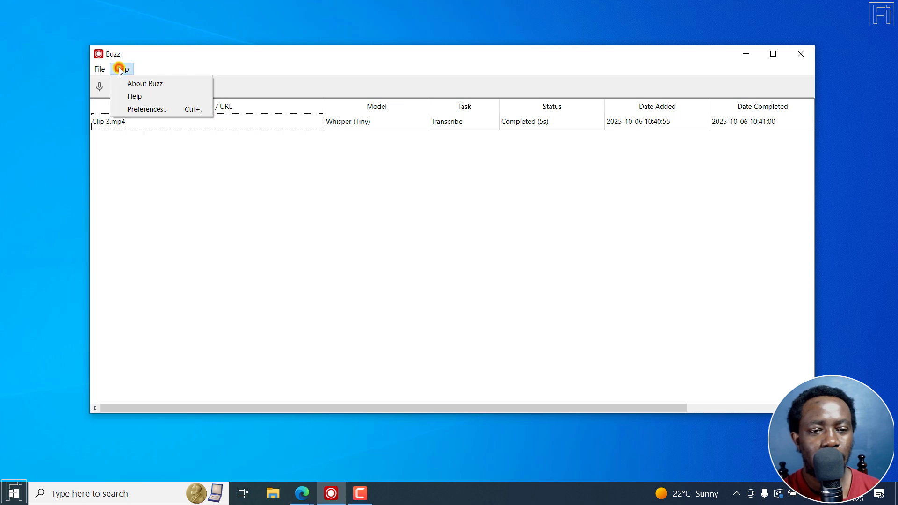
click(148, 109)
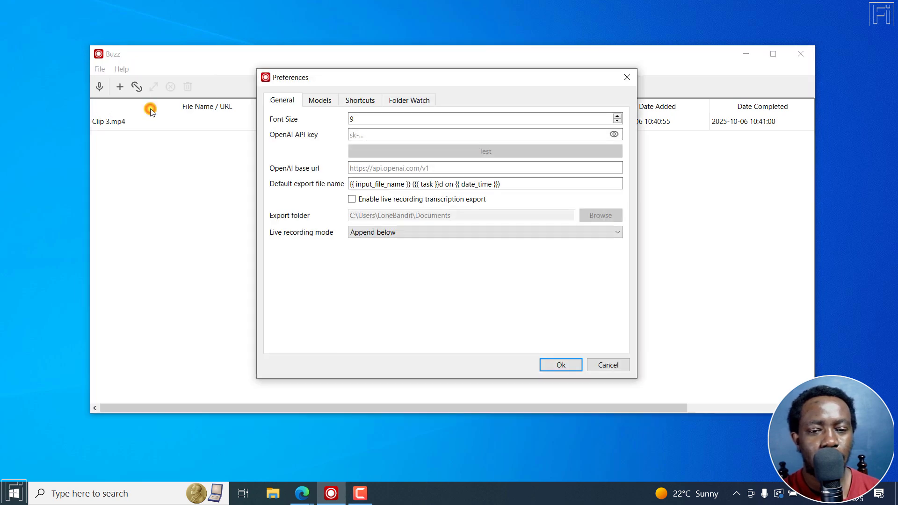
mouse_move(320, 100)
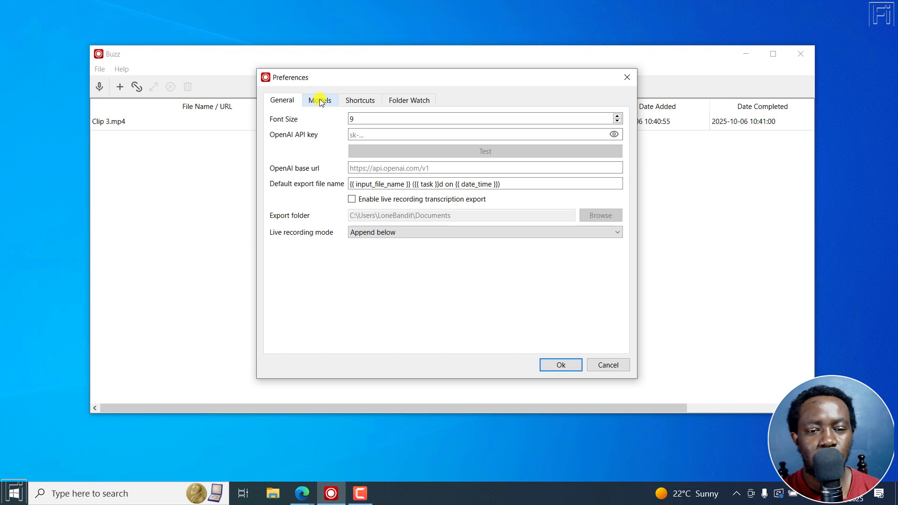
Step: Switch Preferences to Models and show the Whisper.cpp model group
click(319, 100)
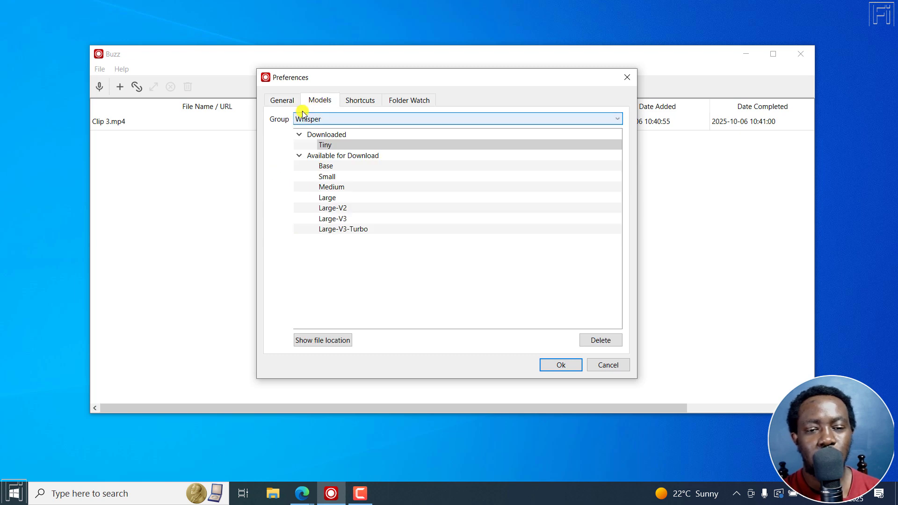
click(455, 119)
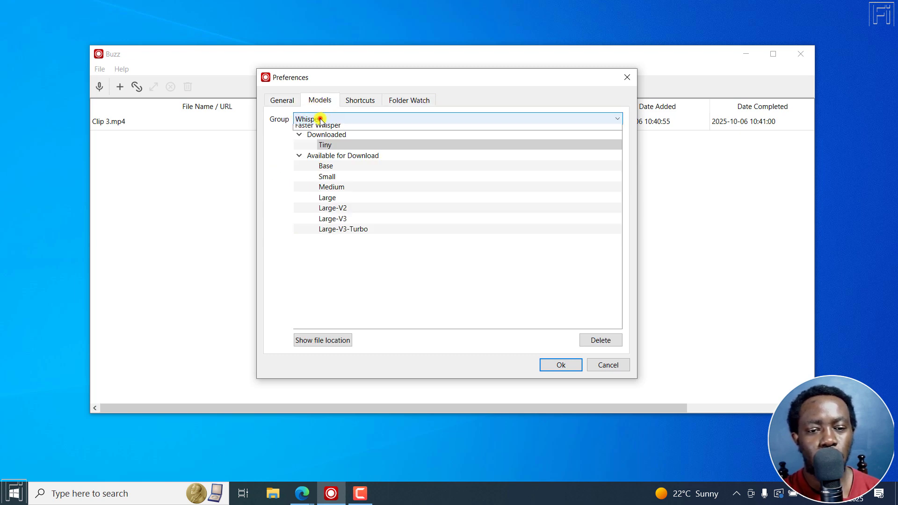
click(455, 119)
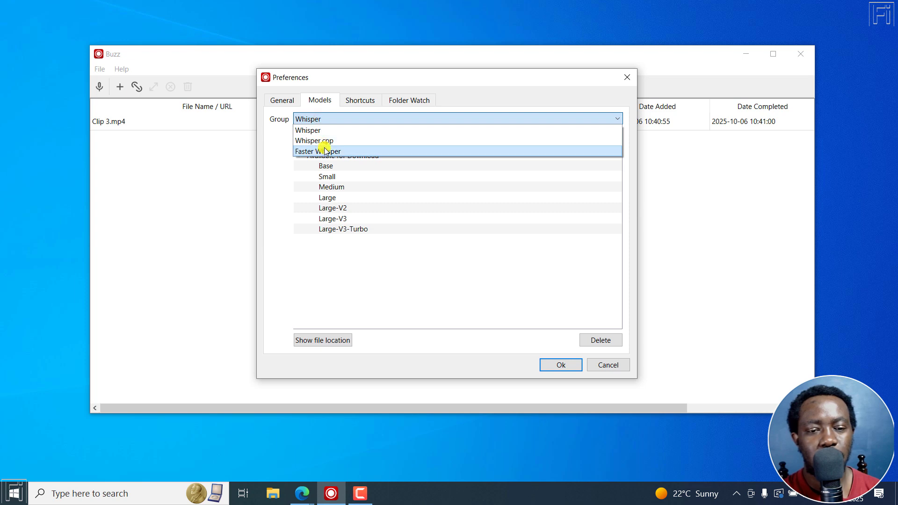
mouse_move(312, 130)
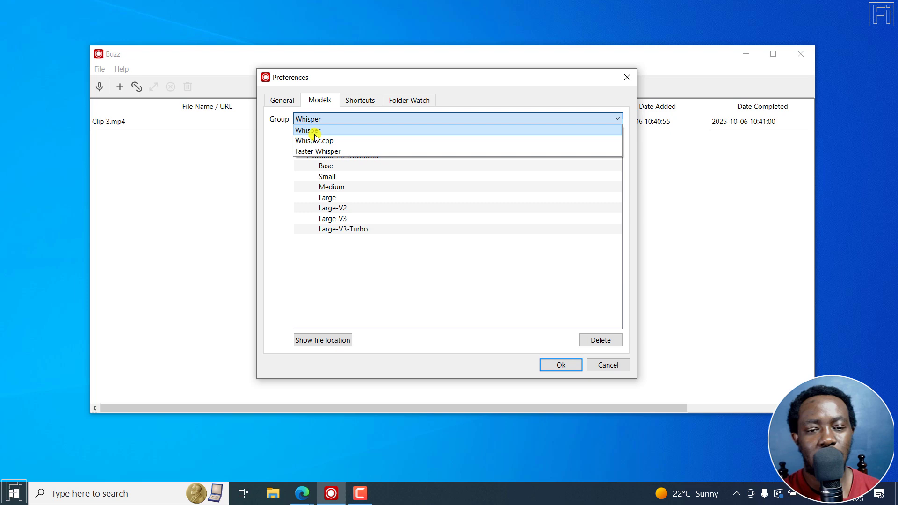
click(314, 140)
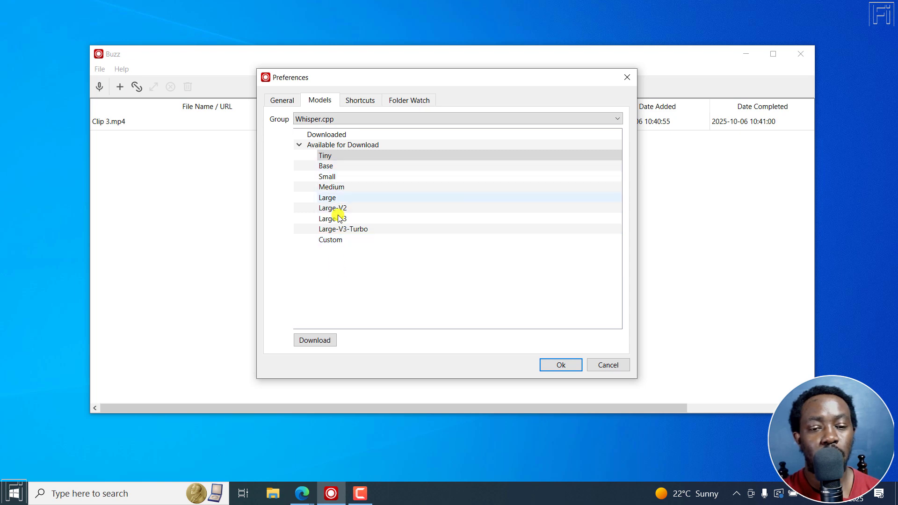
Step: Return to the Whisper group and select its downloaded Tiny model
click(455, 119)
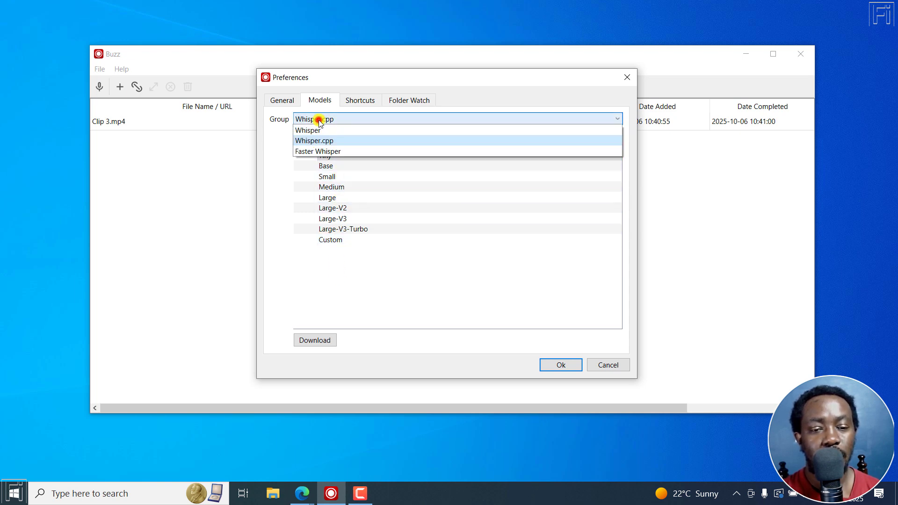
click(307, 129)
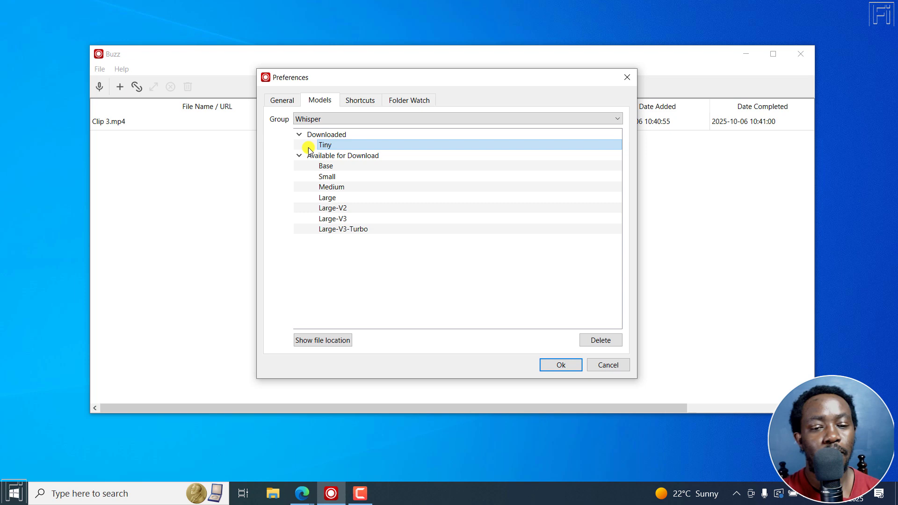
click(325, 166)
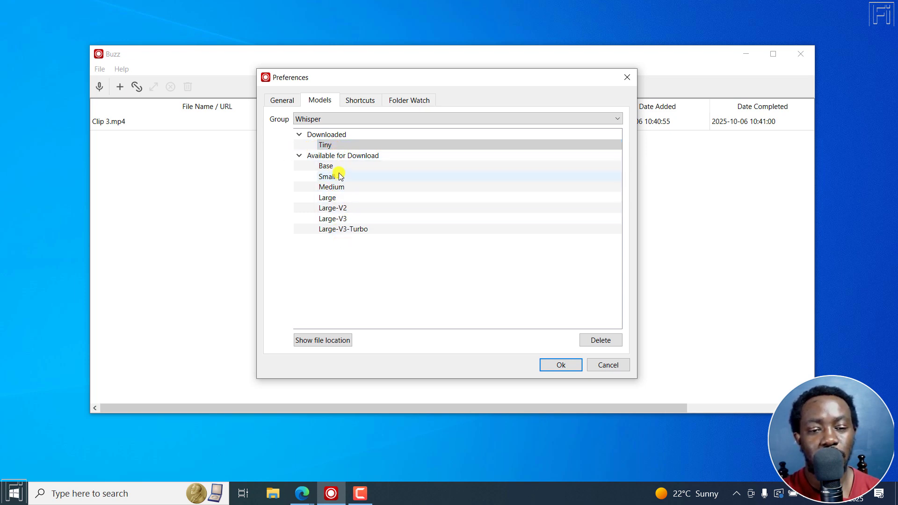
Step: Show the Faster Whisper group and select its Tiny model, still available for download
click(456, 119)
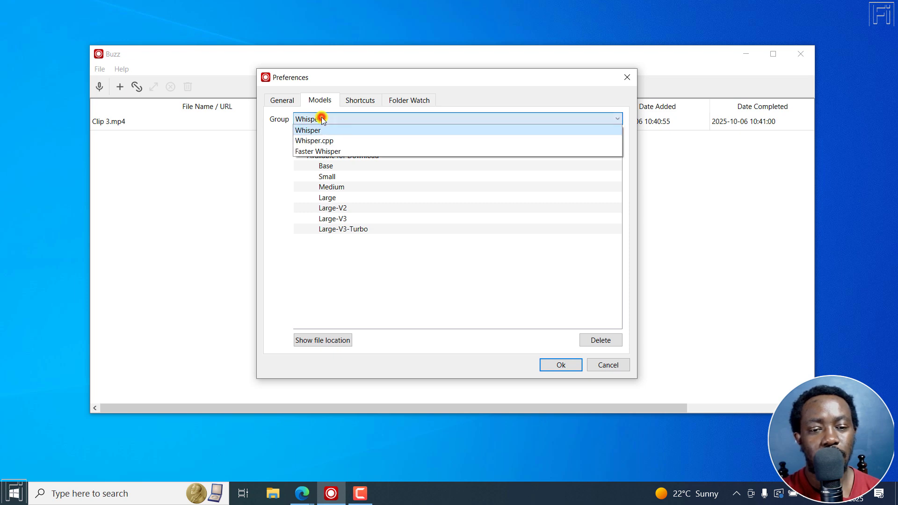
click(317, 151)
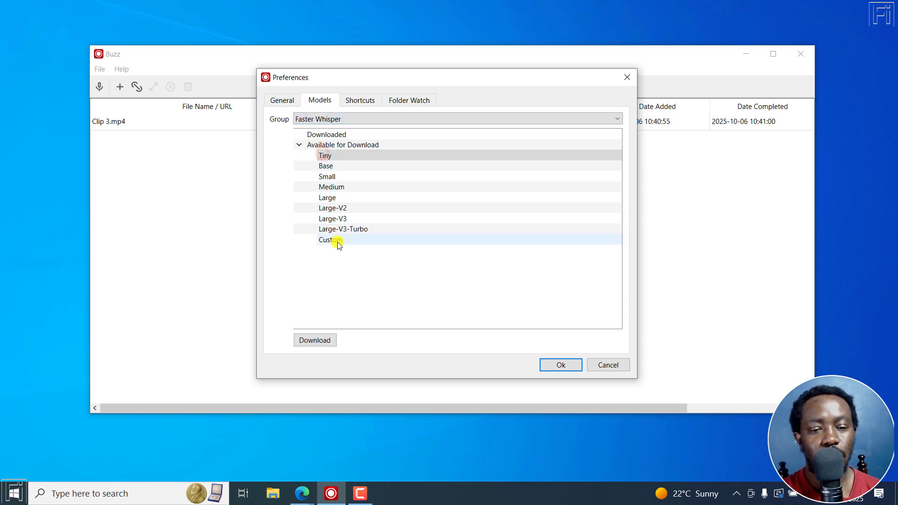
click(324, 156)
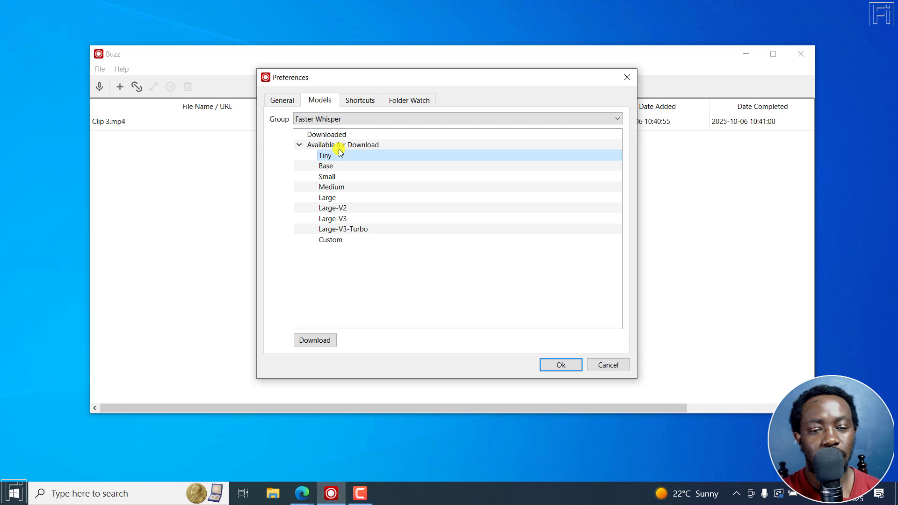
click(456, 119)
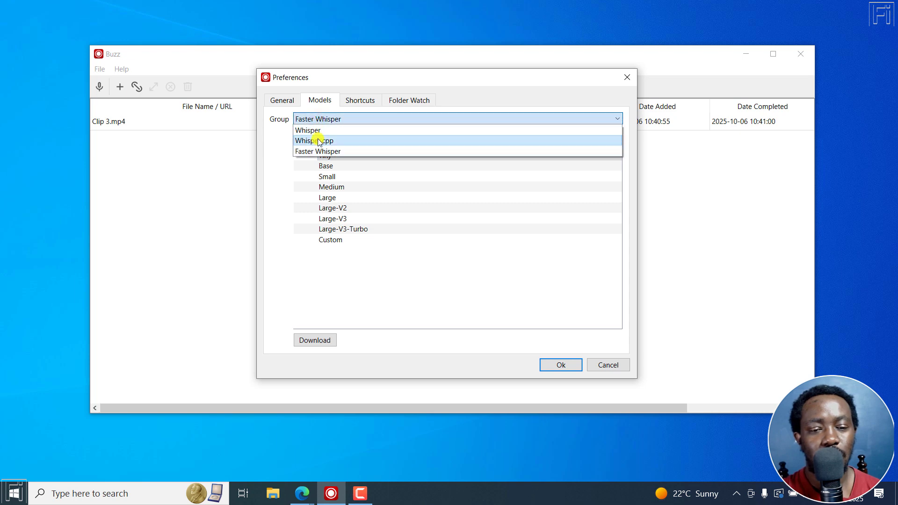
Step: Download the Tiny model for the Whisper.cpp group
click(313, 140)
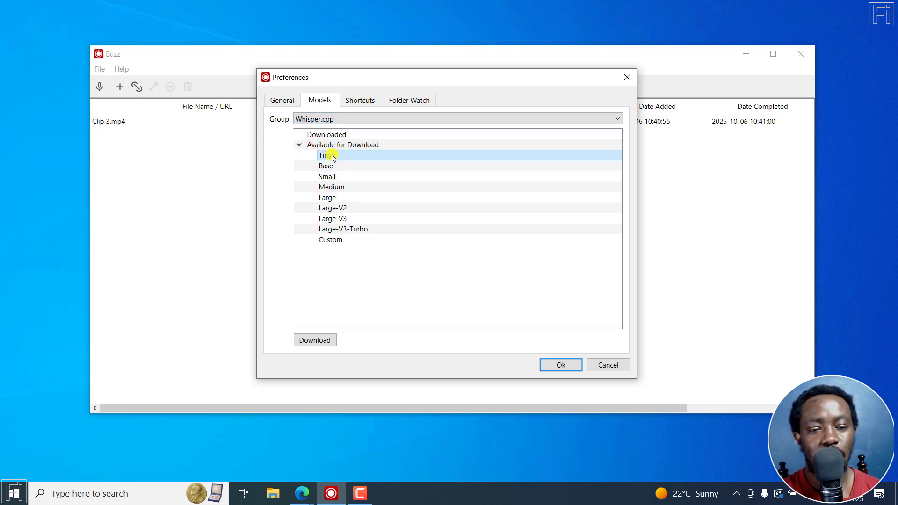
click(315, 339)
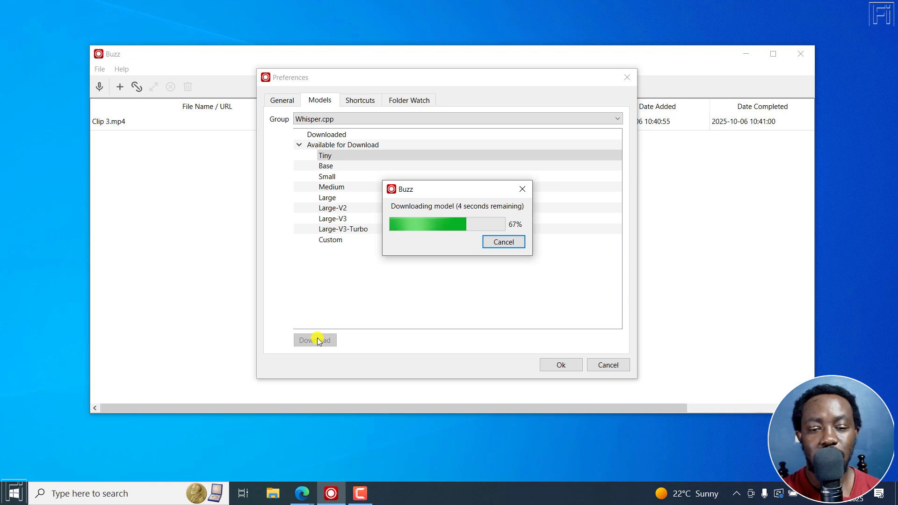
click(502, 241)
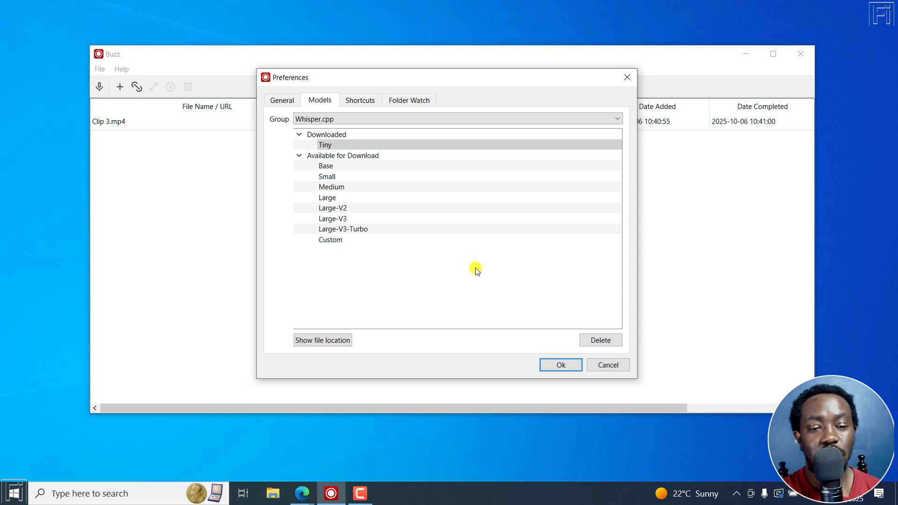
Step: Confirm Tiny under Downloaded in Whisper.cpp and check the Custom model entry
click(326, 144)
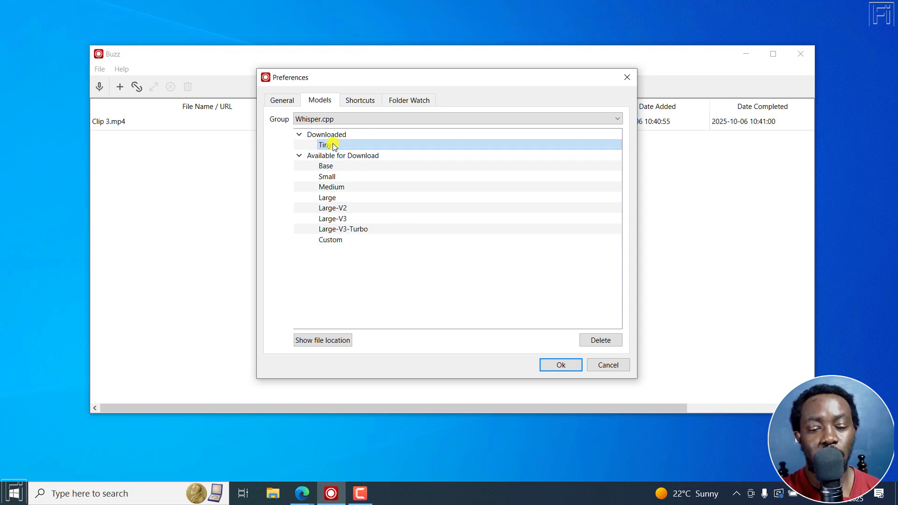
click(330, 239)
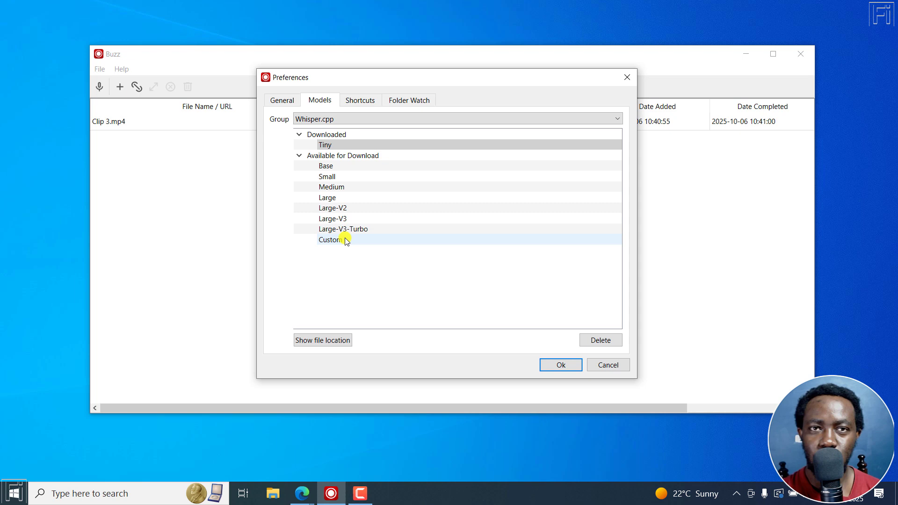